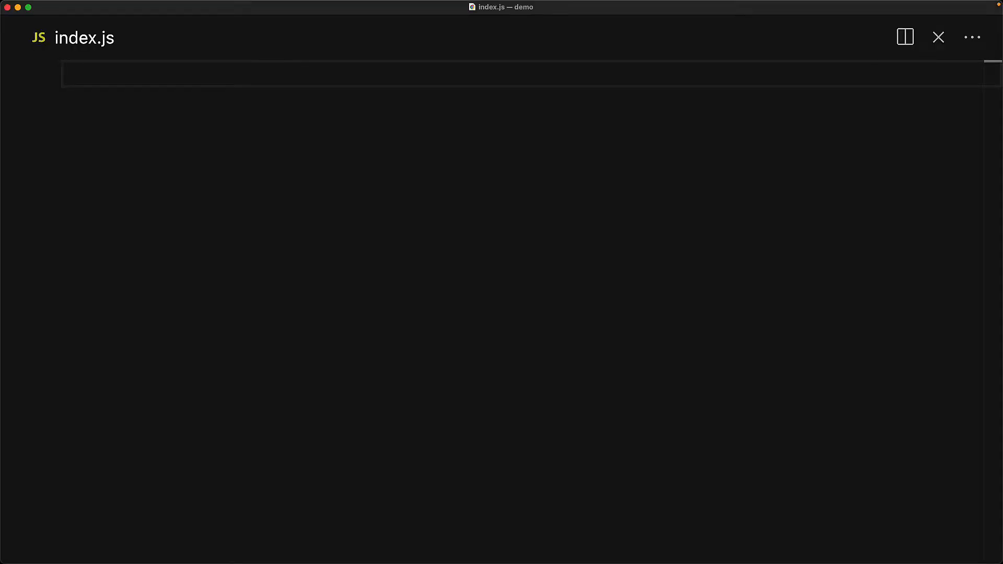
Write '// a one line comment' at the top of index.js
text(// a one line comment)
text(this is a longer,)
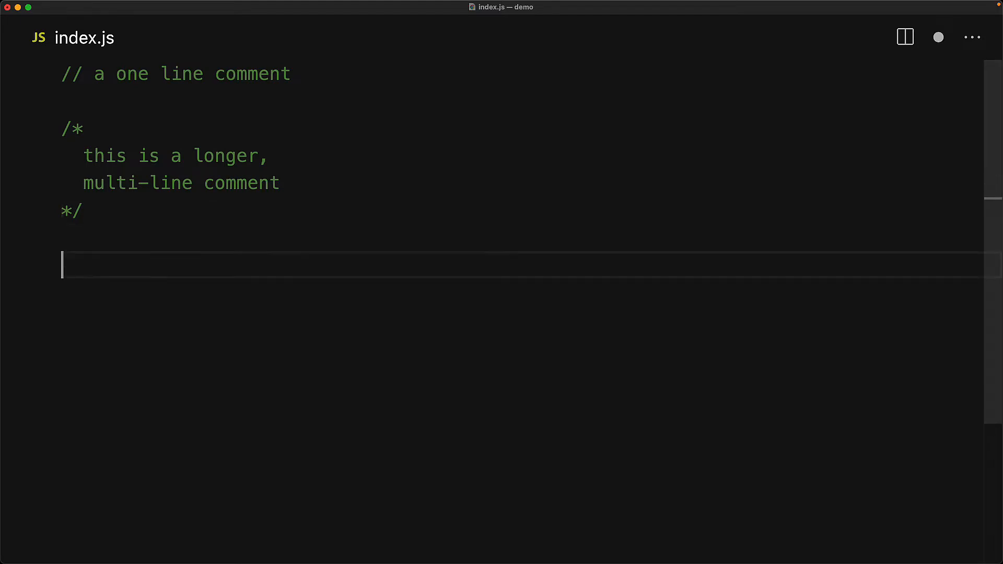
Add a single-line block comment, 'const code = 1337; // on the same line', and begin '/* by its'
text(/* multi-line comment on a single line)
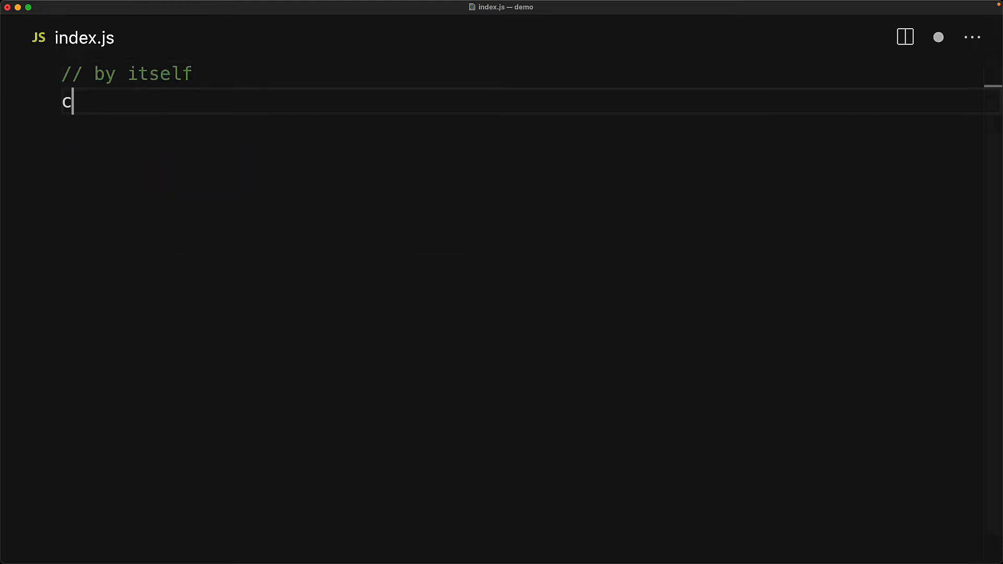
text(onst code = 1337; // on the same line)
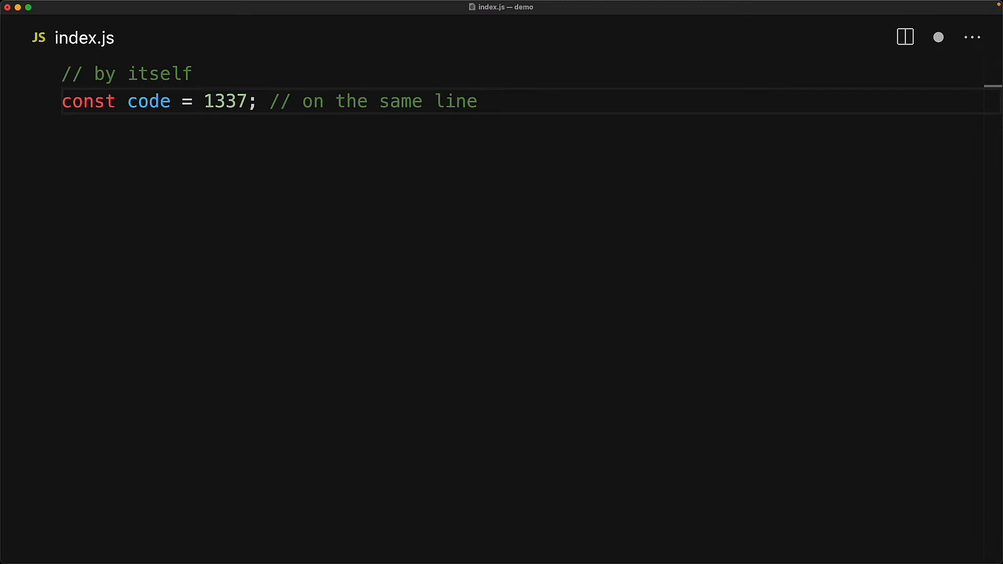
text(/* by its)
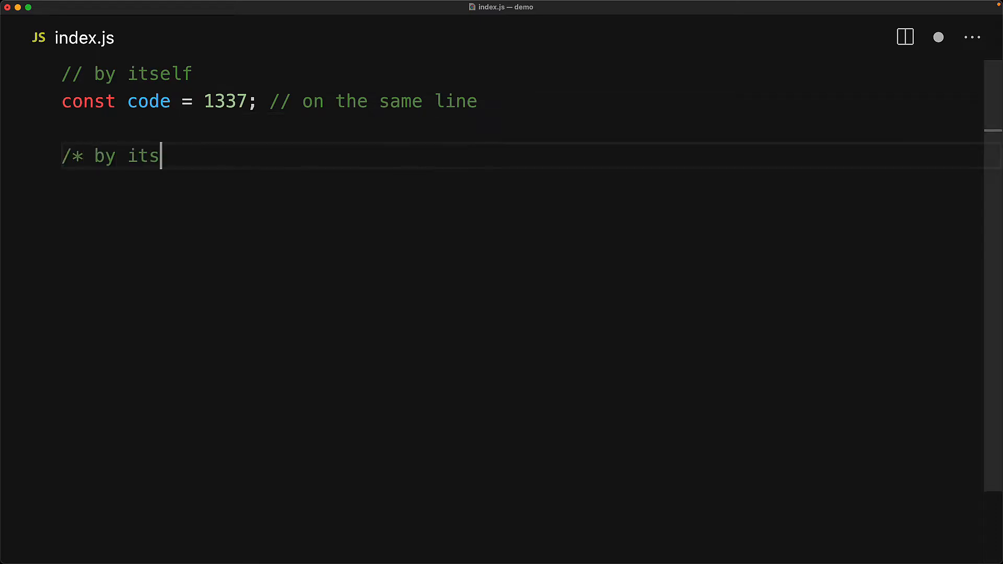
Close '/* by itself */' and write const secret = /* middle */ 'crush'; /* on same after */
text(elf */)
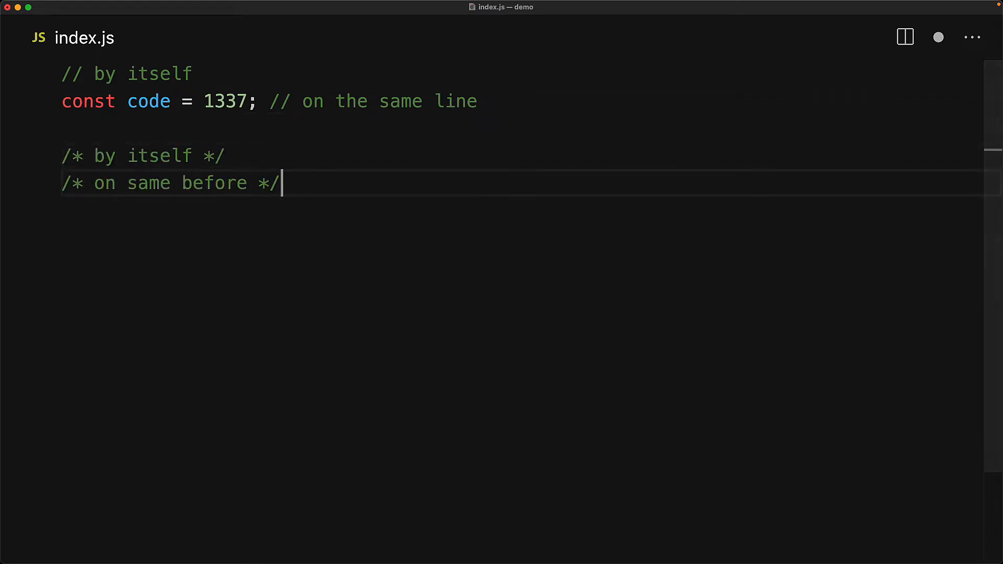
text(const secret = /* middle */)
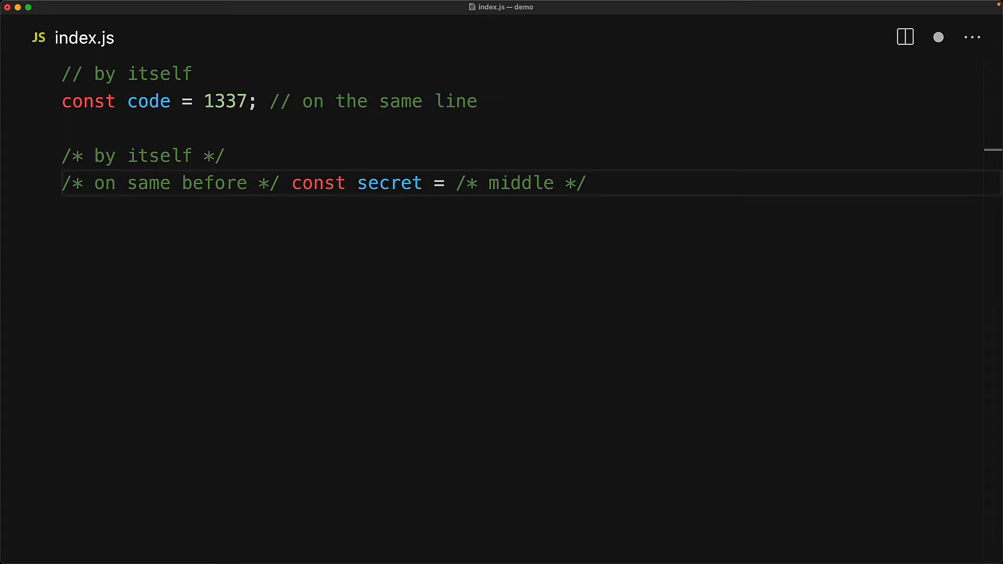
text('crush'; /* on same after */)
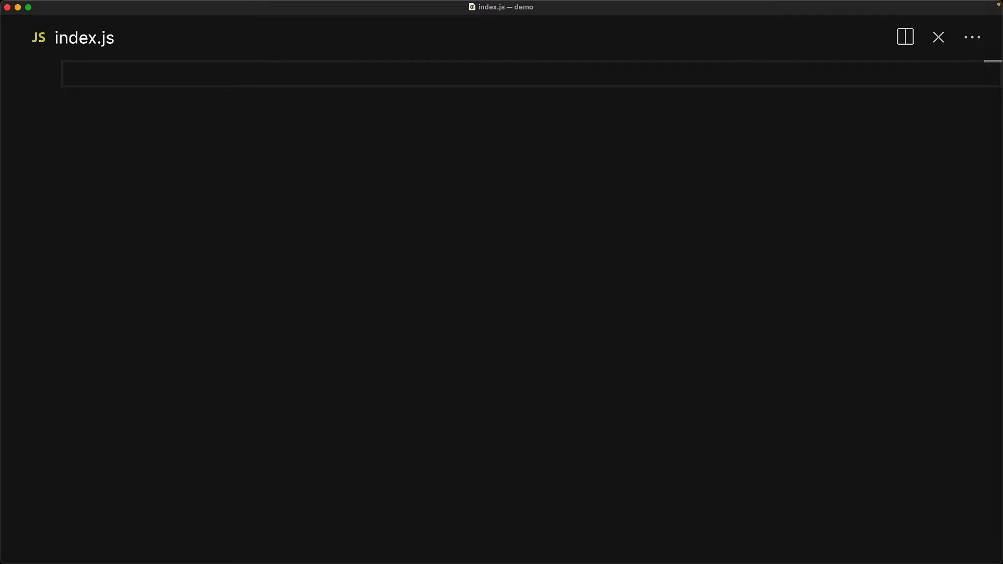
Start a /** JSDoc comment block and type 'Nice' inside it
text(/)
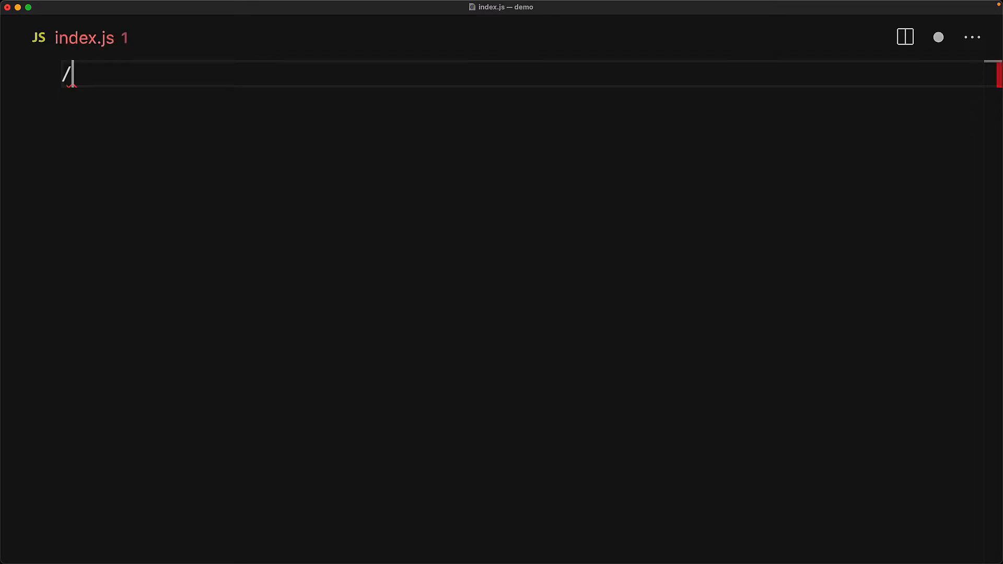
text(*)
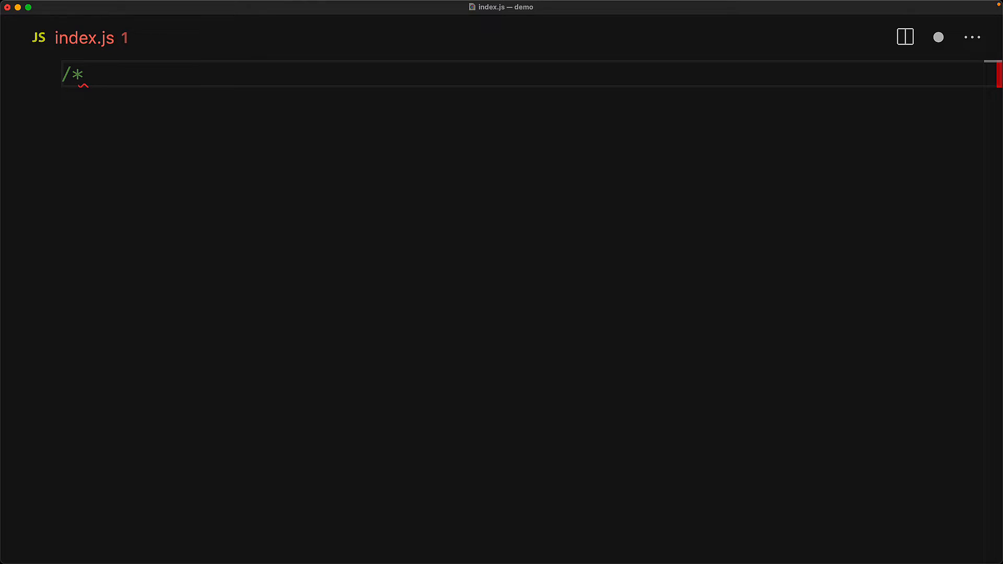
text(*)
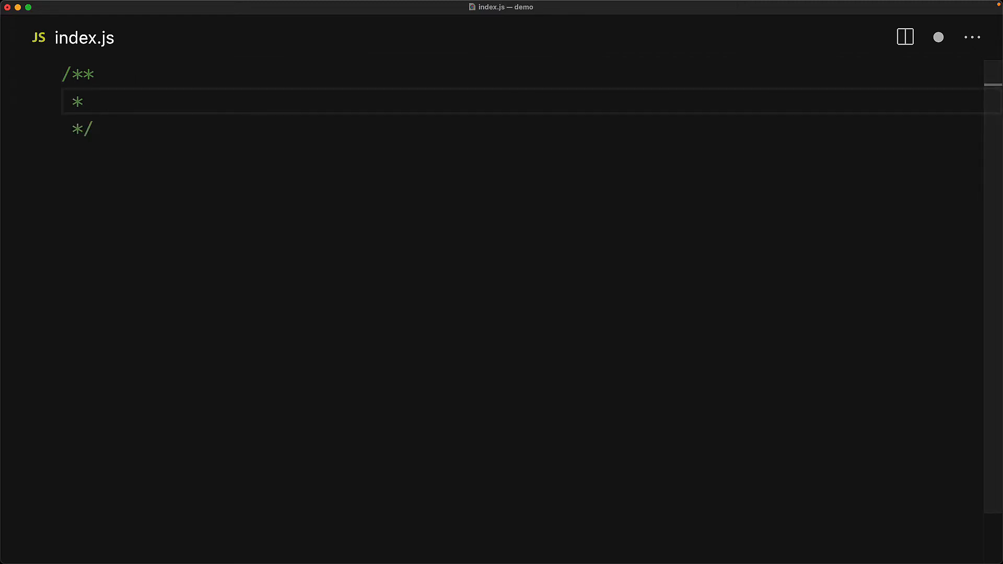
text(Nice)
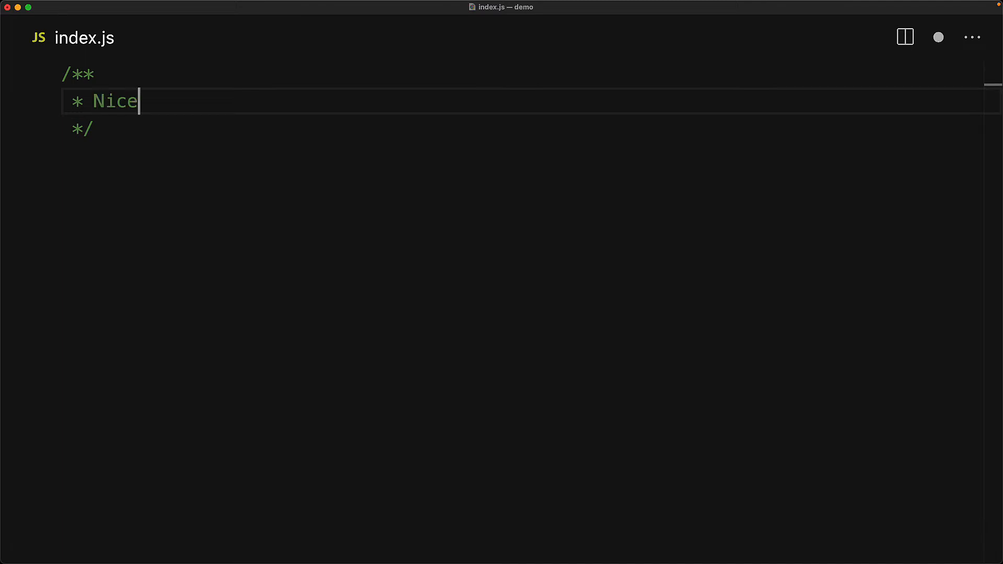
Write 'Nicely formatted multi-line comment' and 'Shows up as documentation' above const example = 'Hello World';
text(ly formatted multi-line comment)
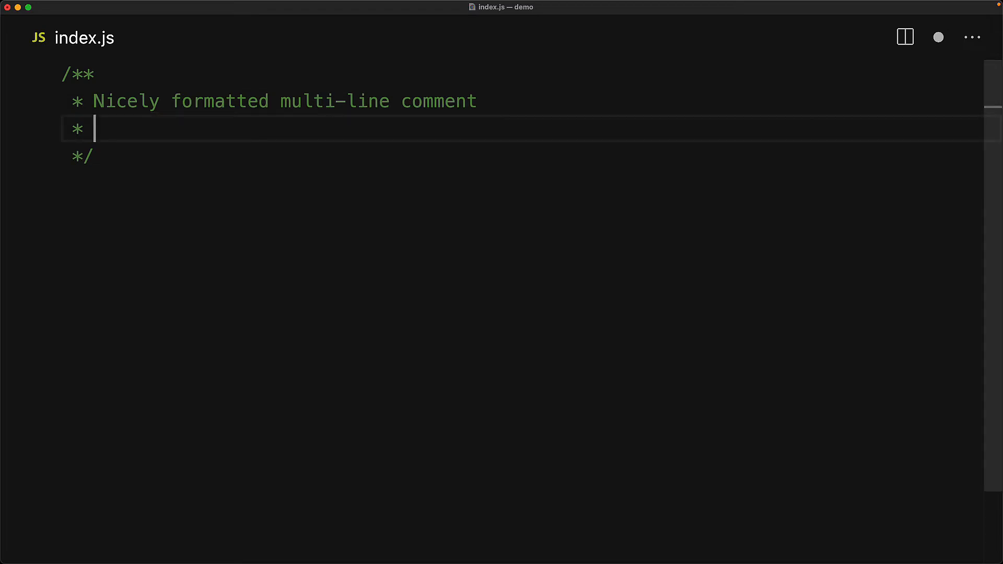
key(enter)
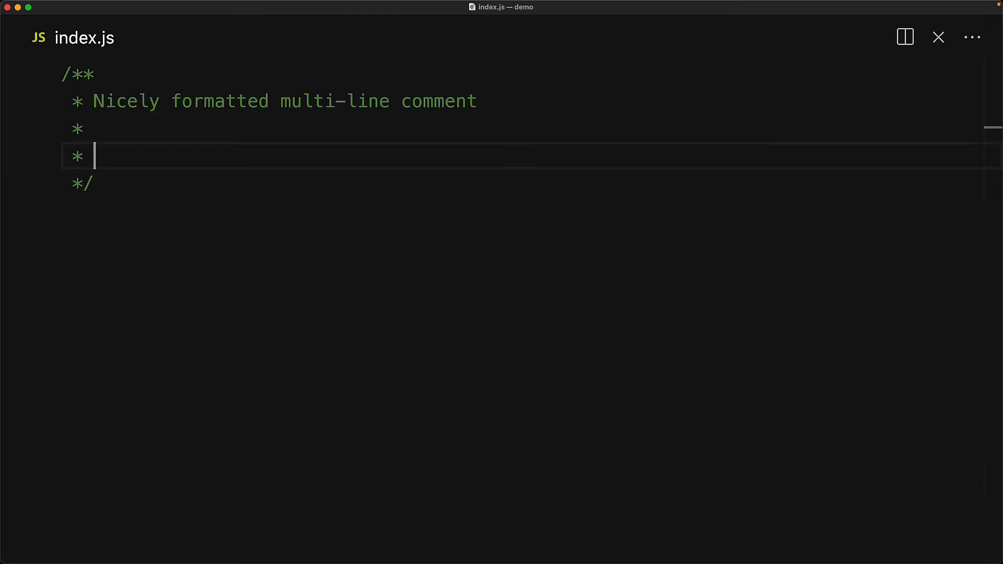
text(Shows up as documentation)
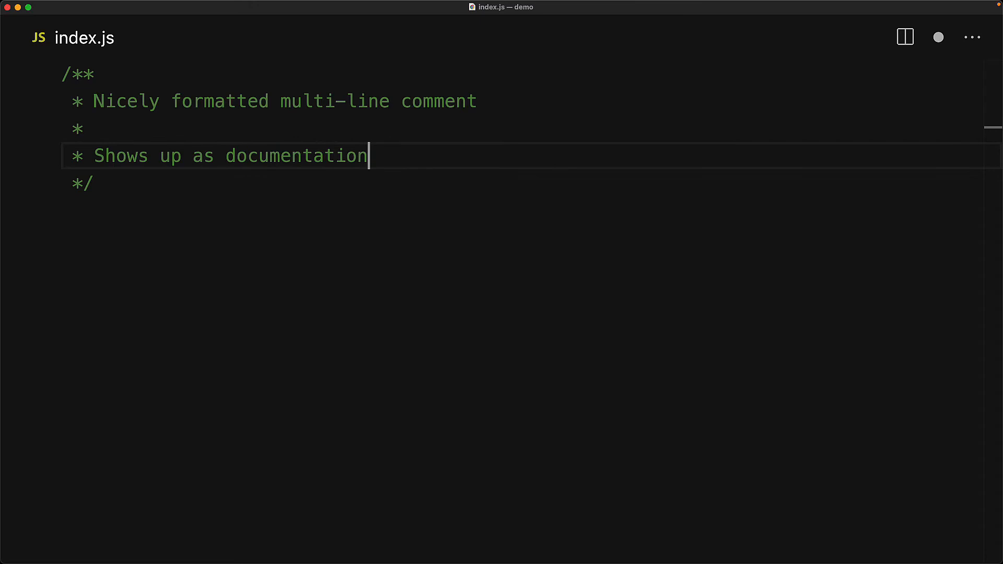
text(const example = 'Hello World';)
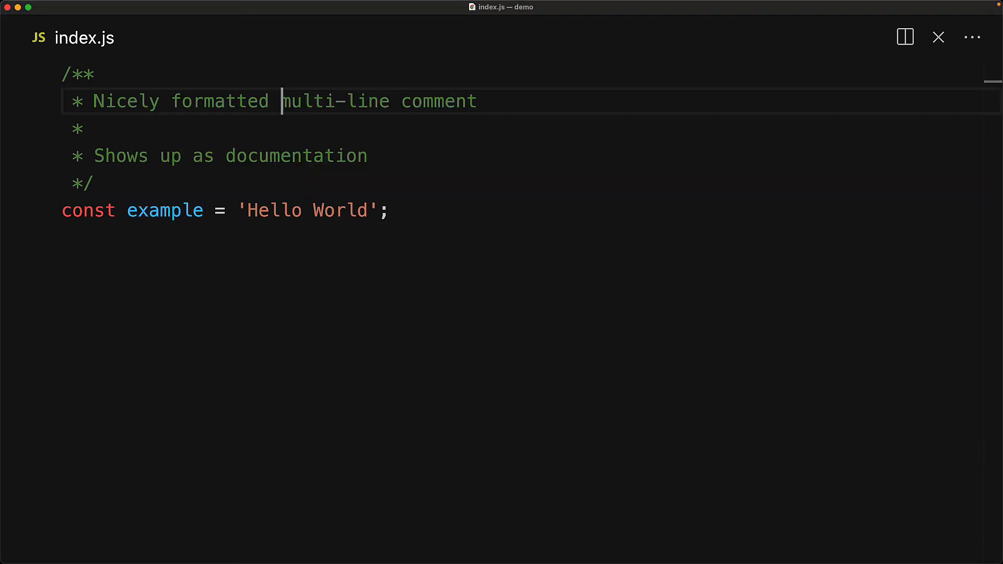
Add */ to the first JSDoc line and escape it as *\/
text(*/)
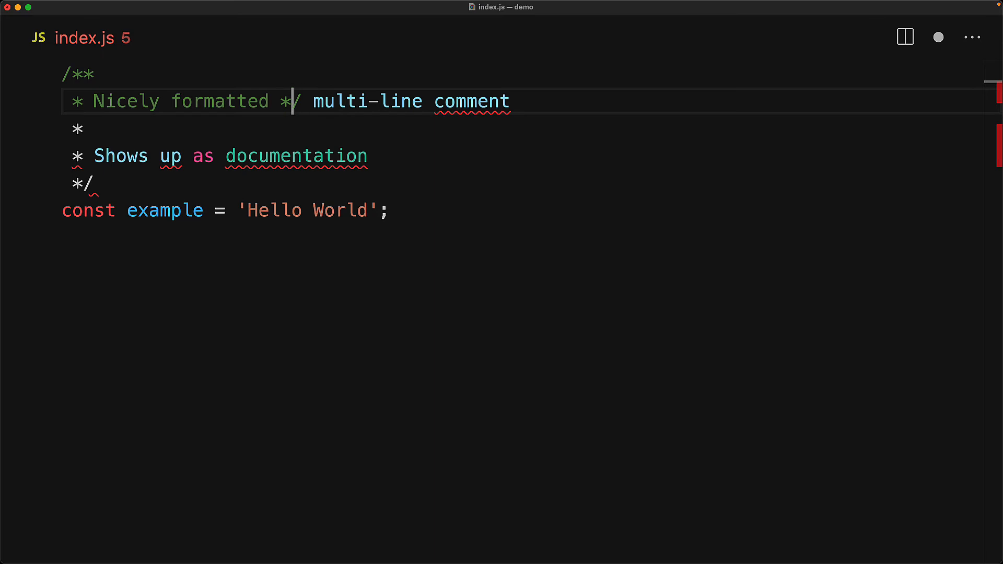
text(\)
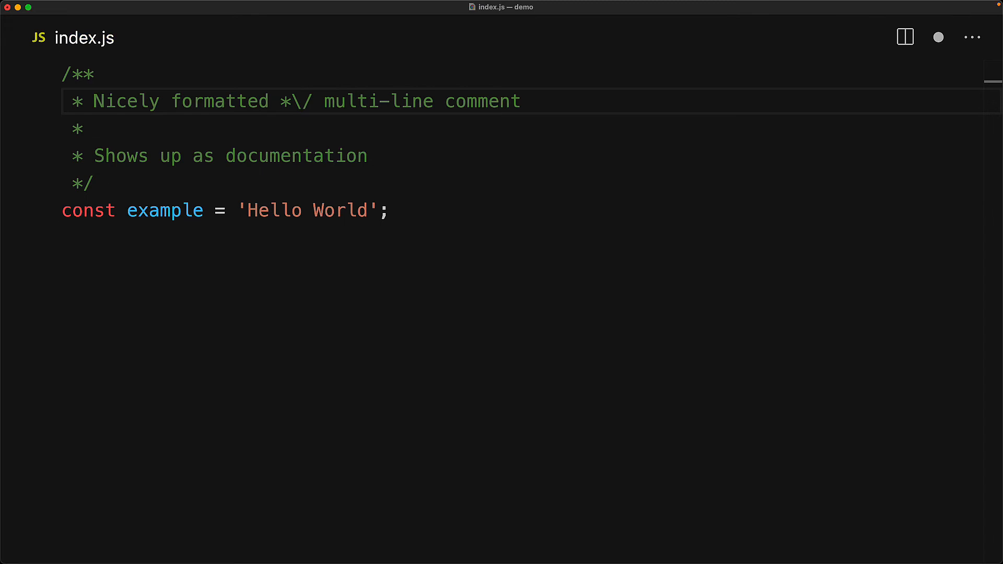
mouse_move(183, 210)
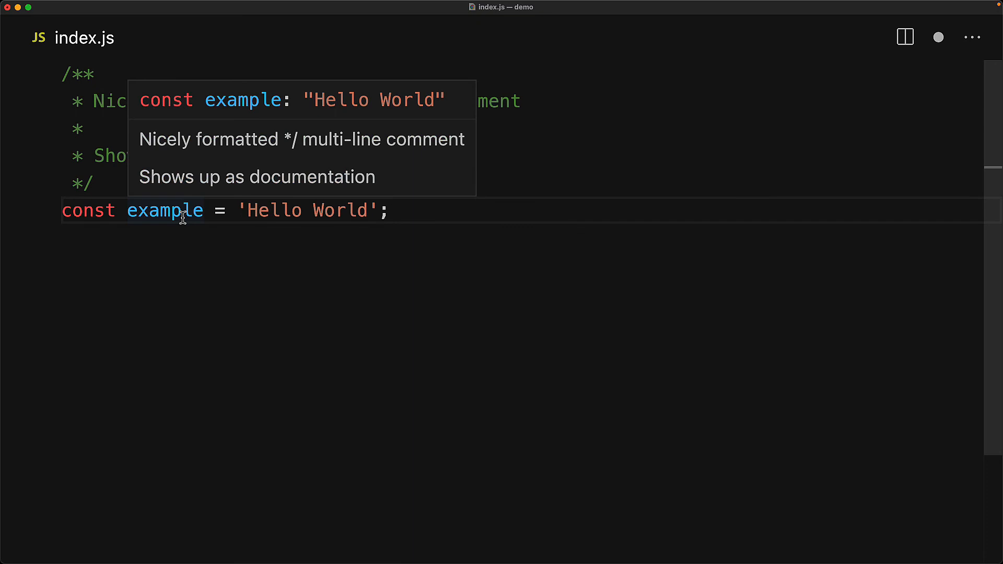
mouse_move(284, 142)
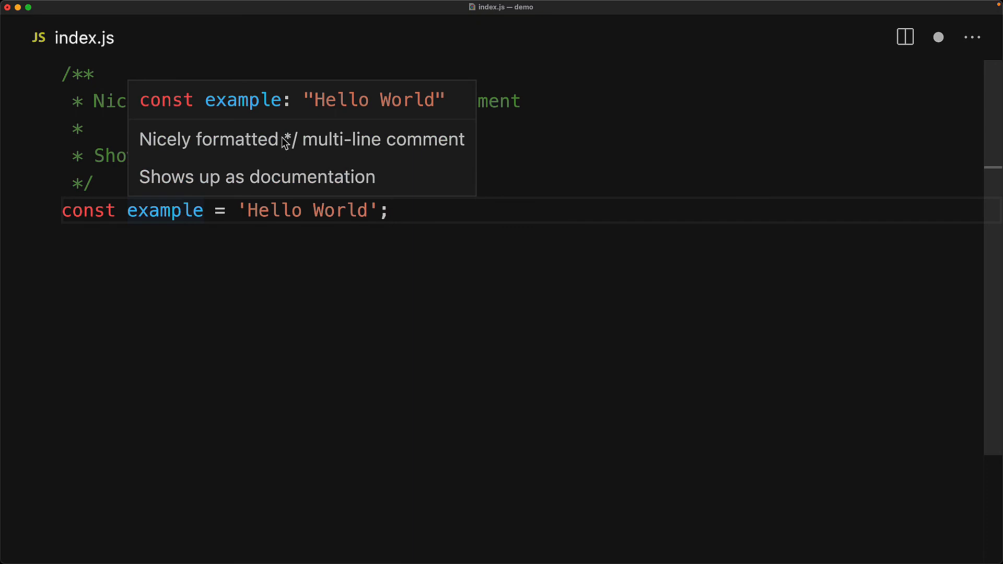